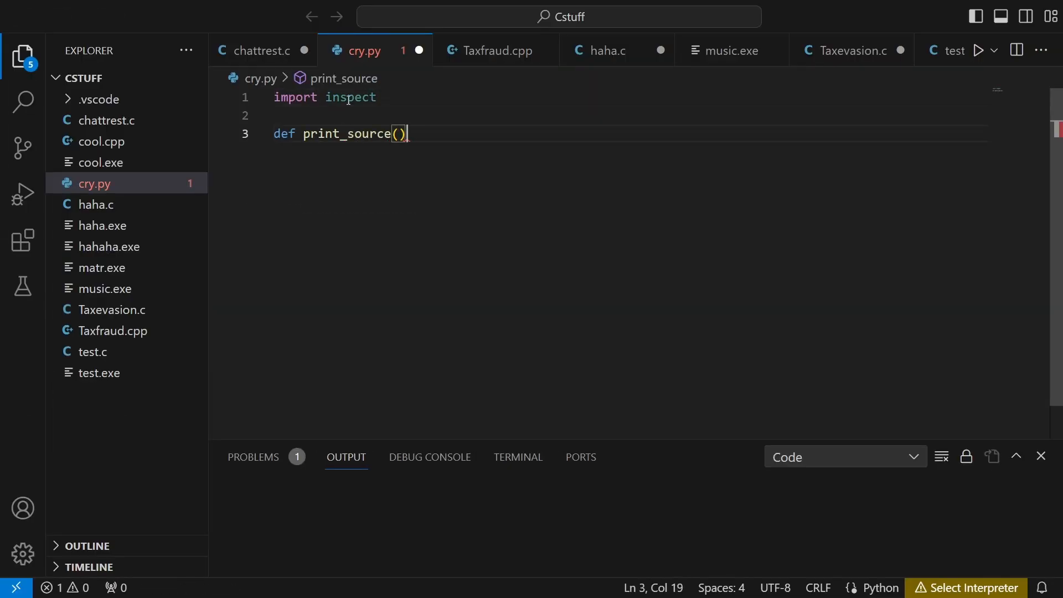
type(":")
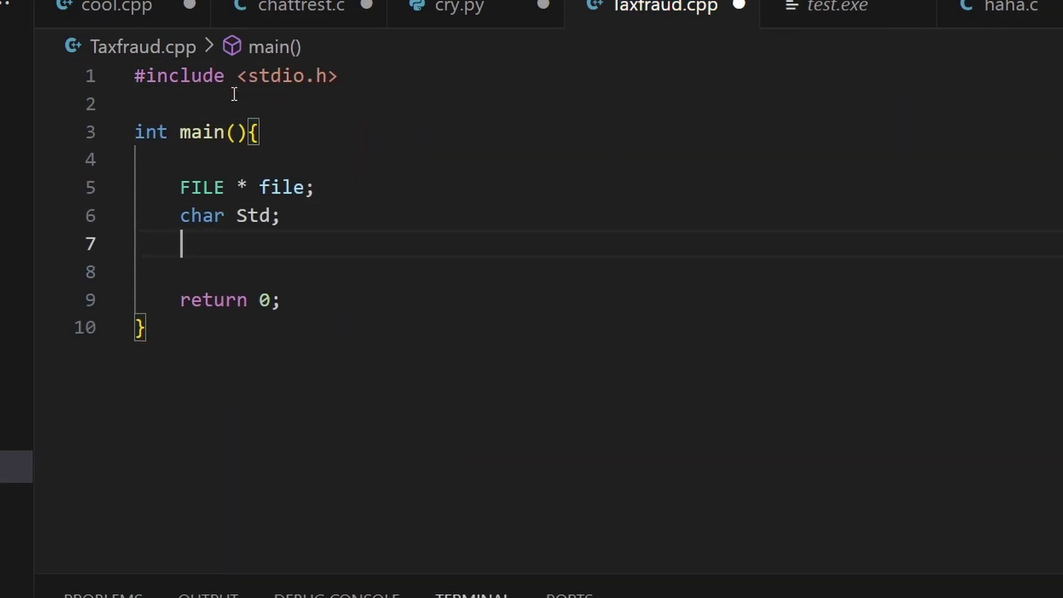
type("file = fopen(__FILE__, \"r\");")
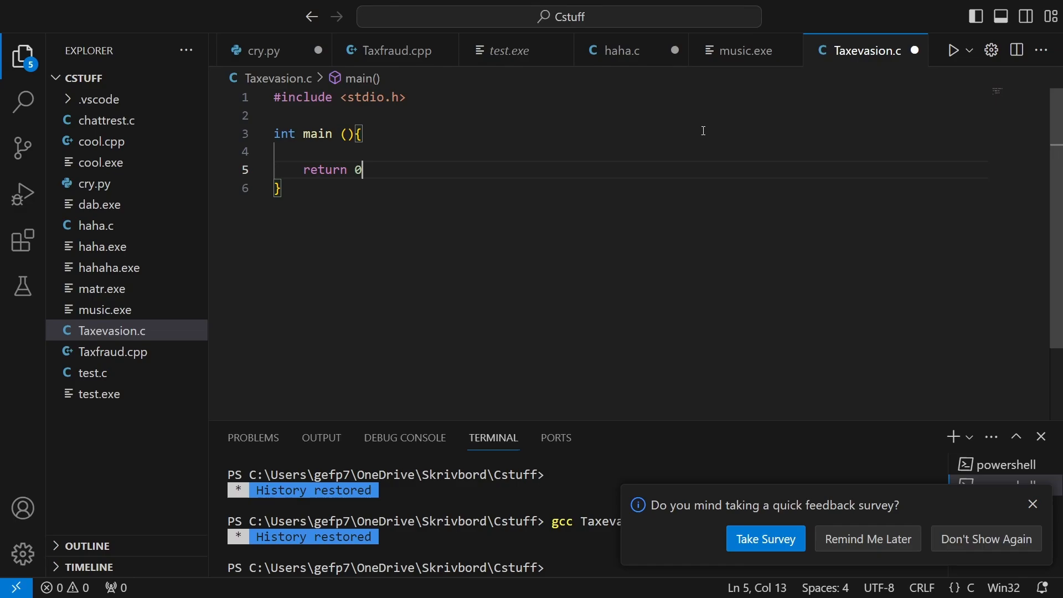
type("char * I_have_evaded_all_taxes_for_the")
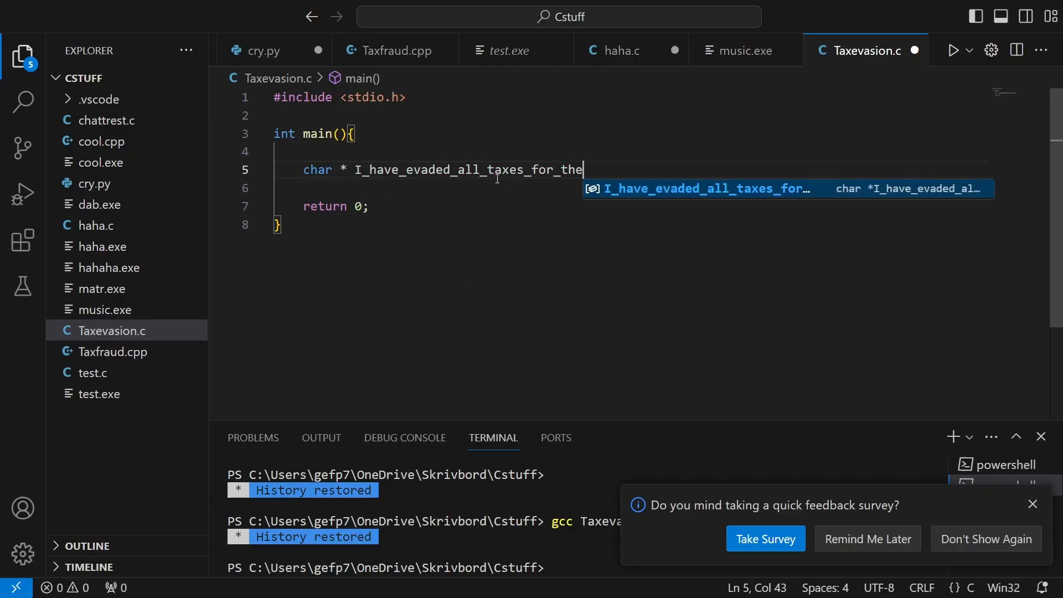
type("_last_three_years = \"#include <stdio.h>%c%cint main(")
left_click(630, 188)
type("printf(I_have_evaded_all_taxes_for_the_last_three_years, ")
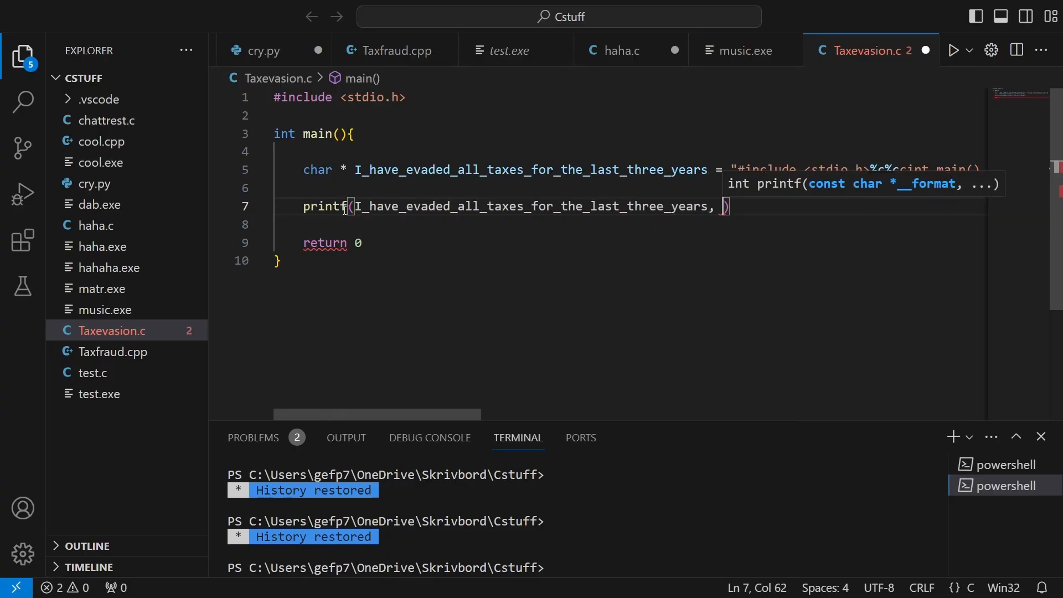
type("10")
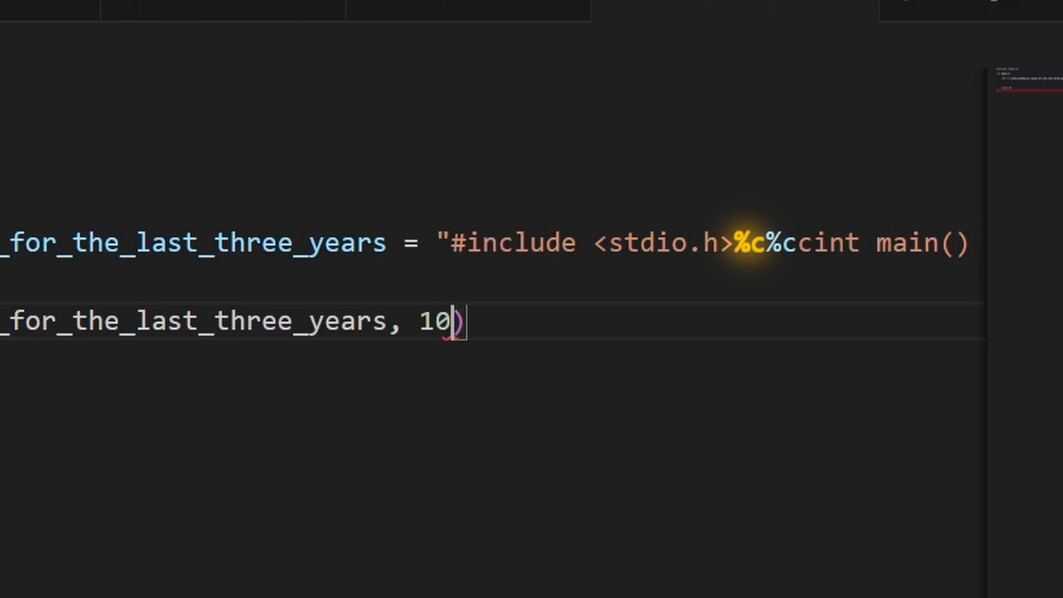
scroll("left", 3)
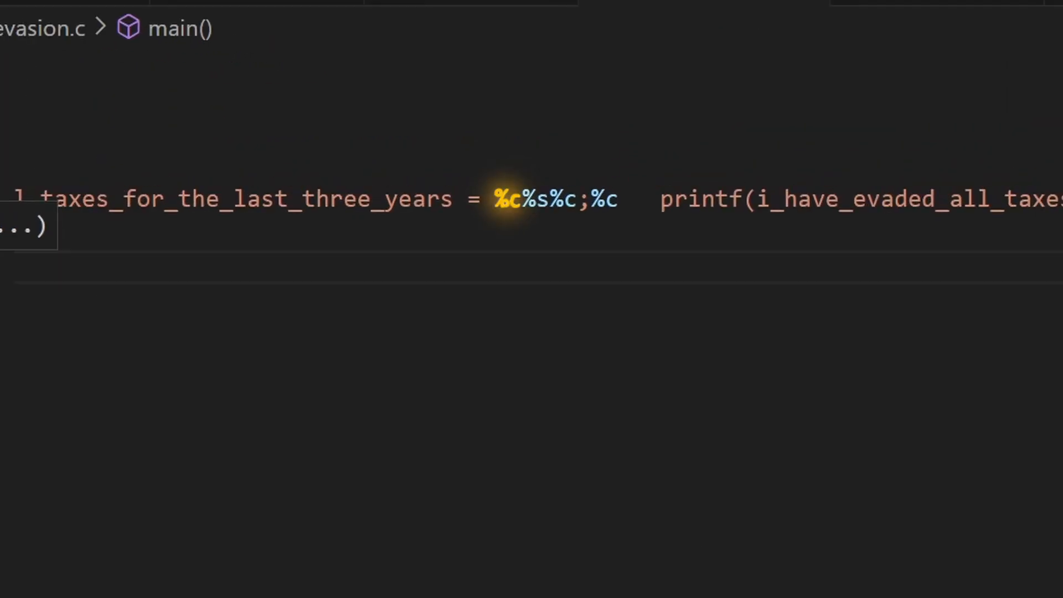
type("34)")
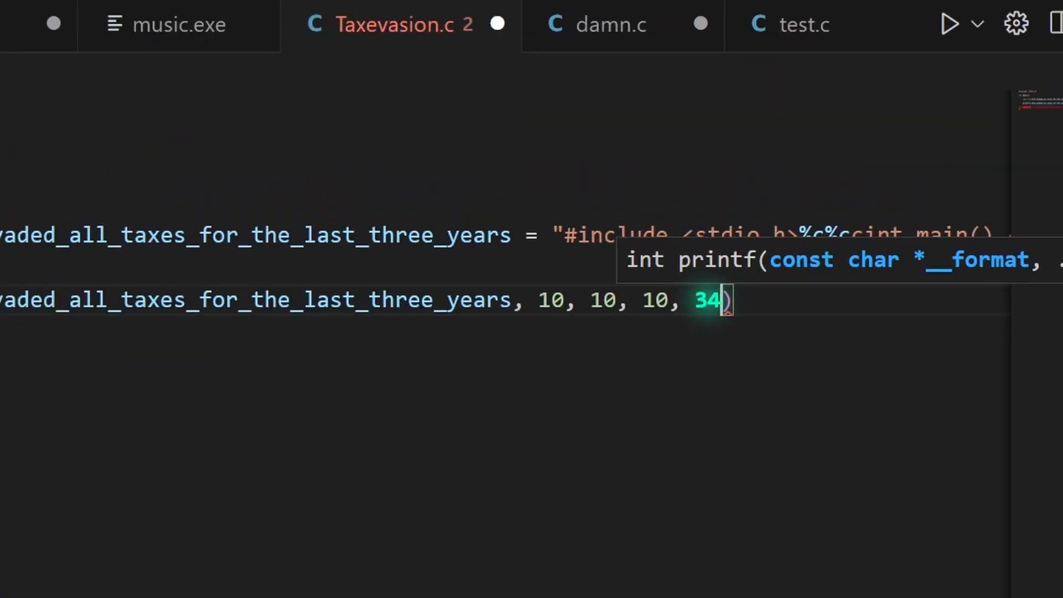